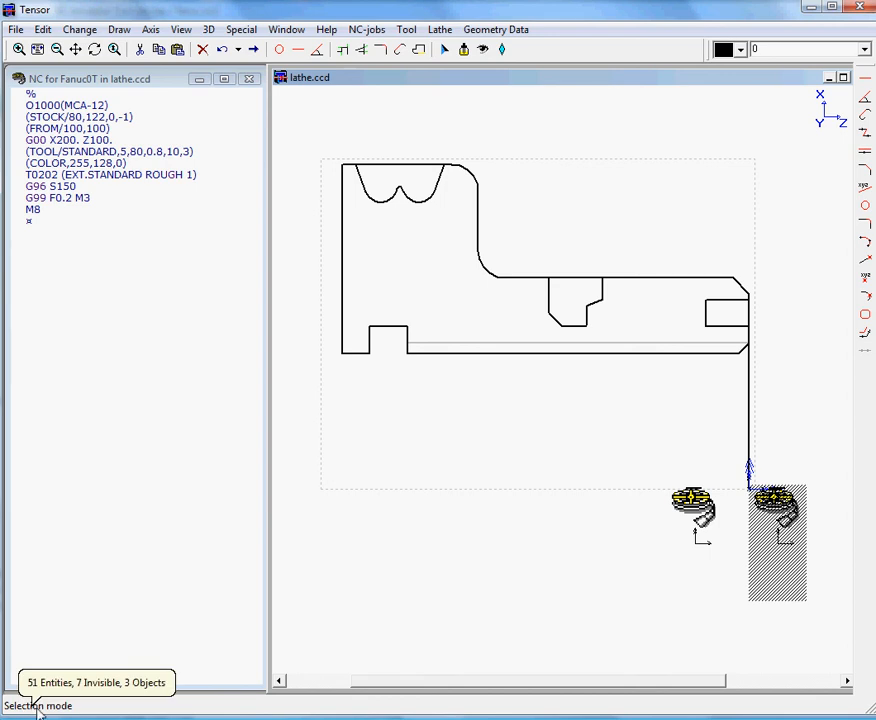
mouse_move(216, 570)
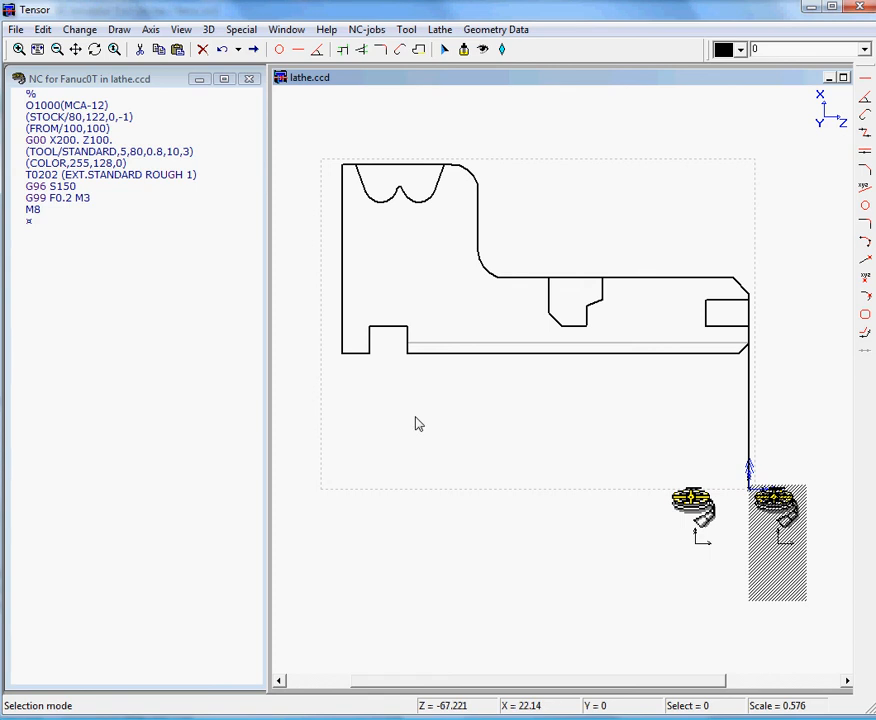
mouse_move(414, 428)
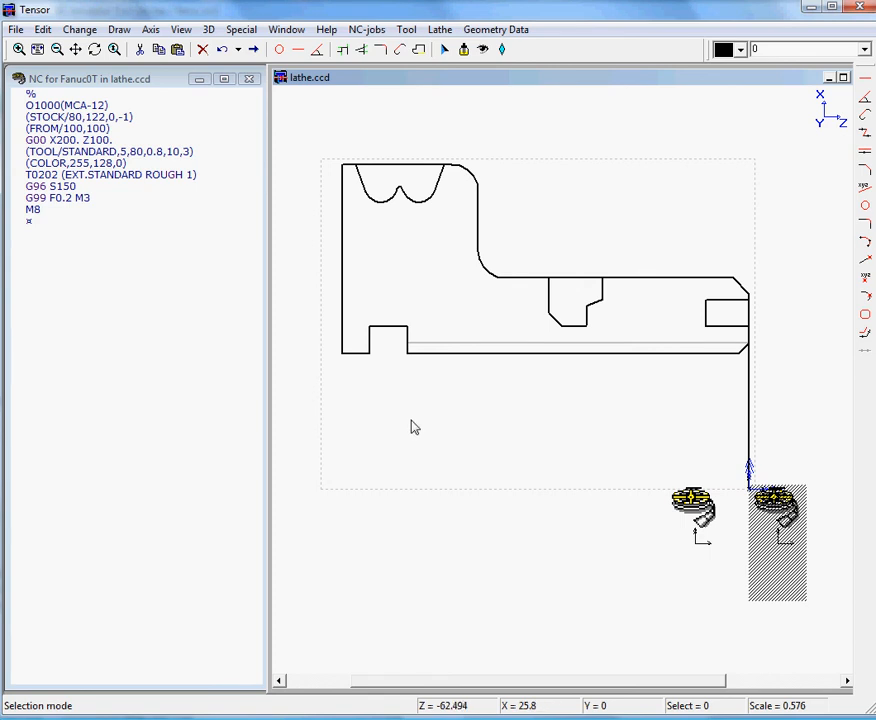
mouse_move(380, 40)
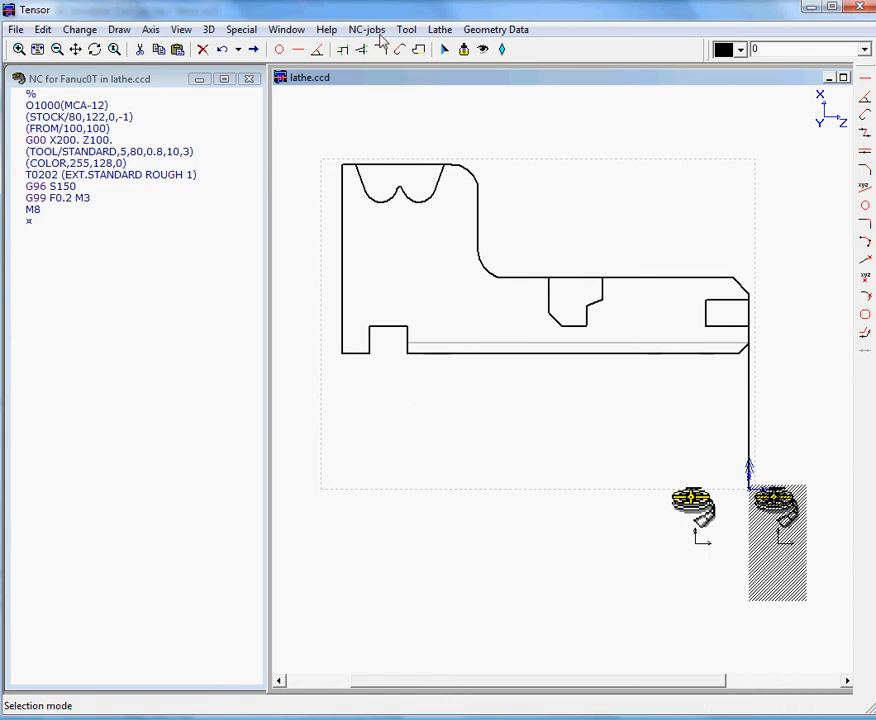
Step: Start a Facing operation from the Lathe operations menu
click(440, 30)
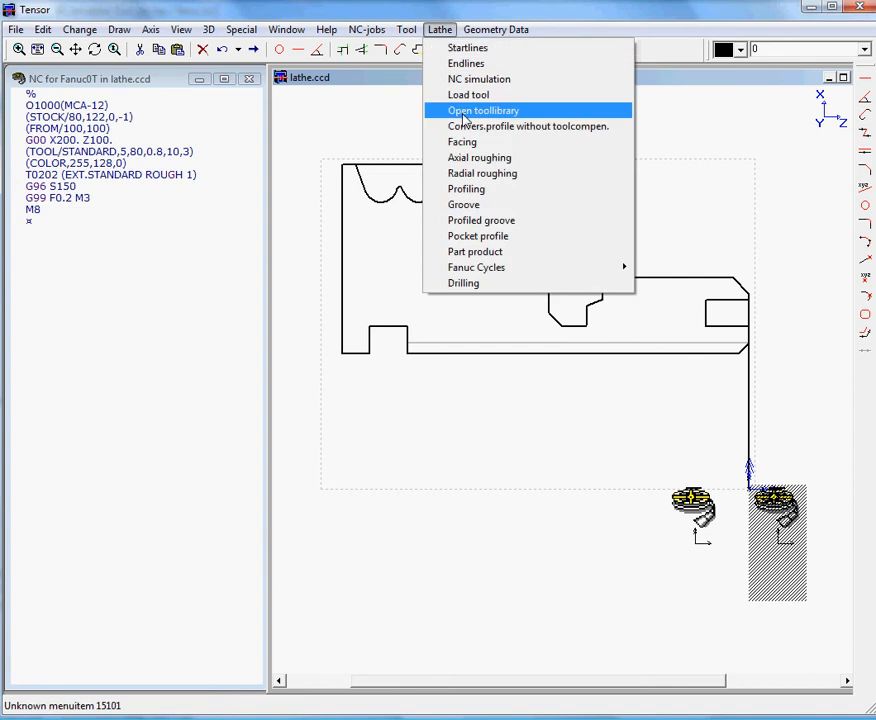
mouse_move(464, 140)
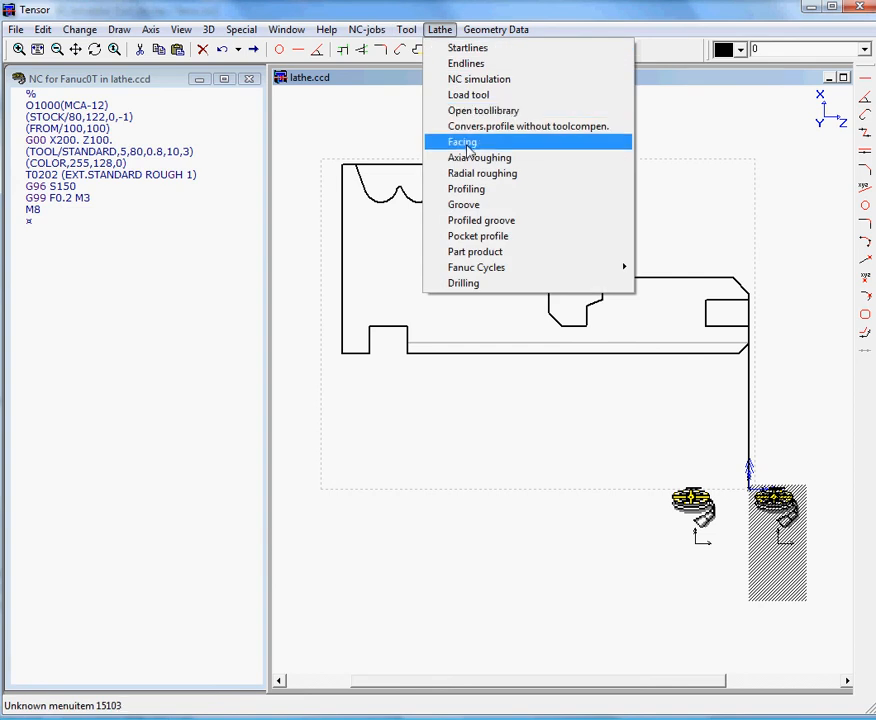
mouse_move(378, 136)
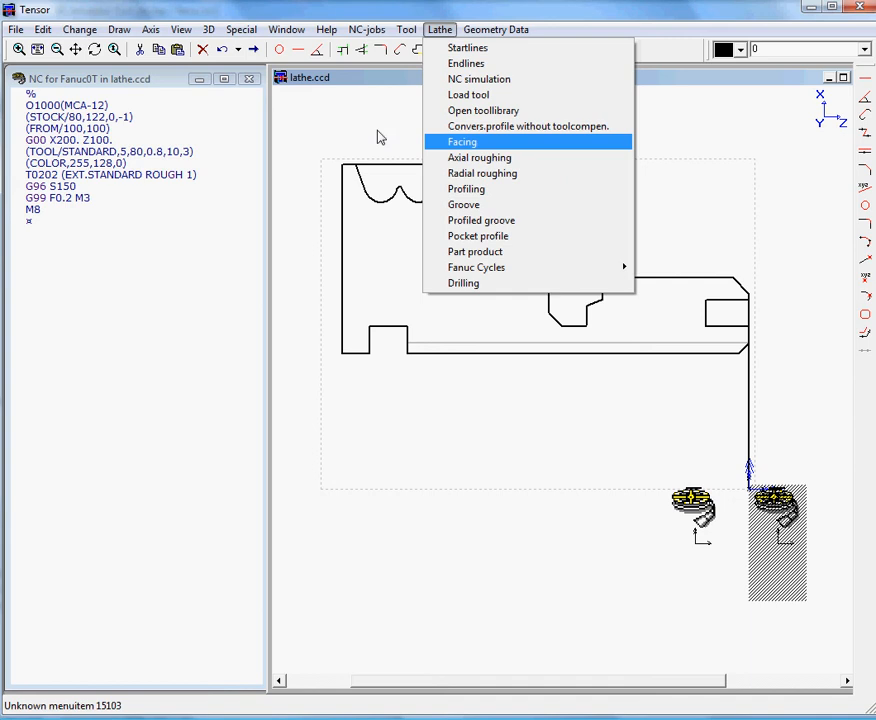
mouse_move(130, 84)
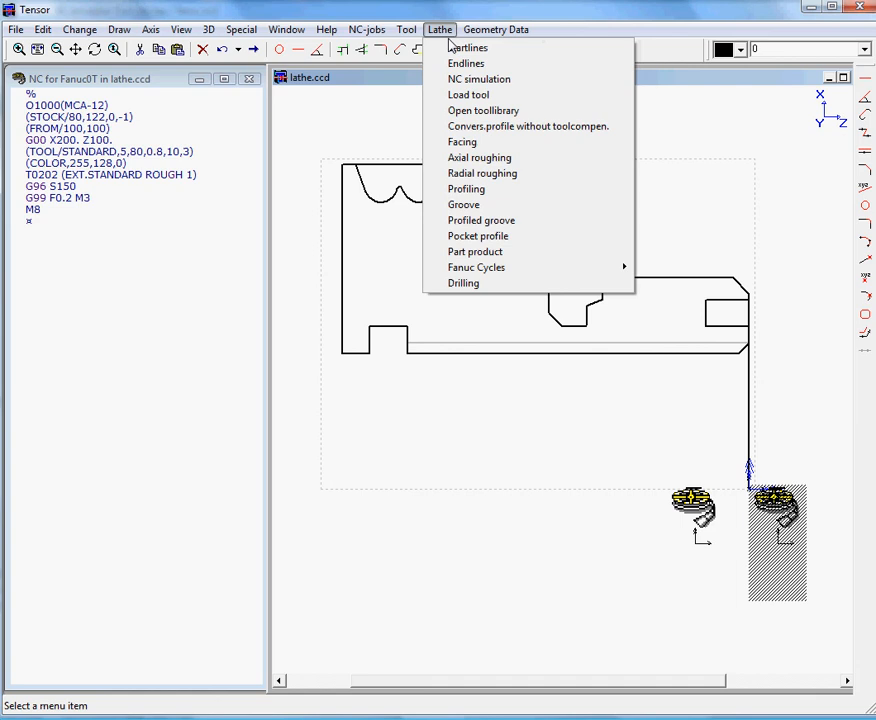
mouse_move(462, 140)
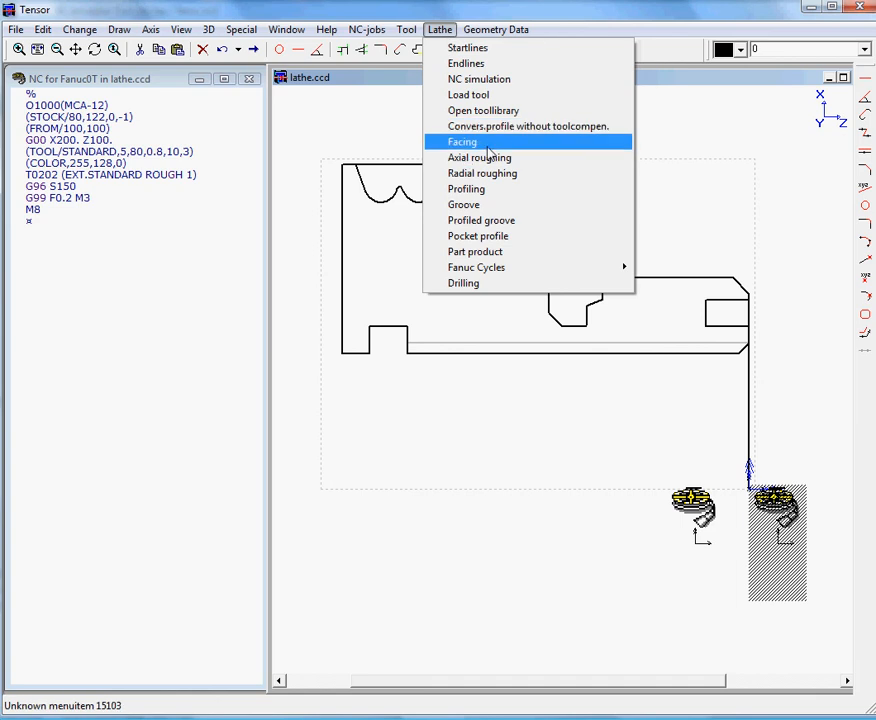
click(462, 140)
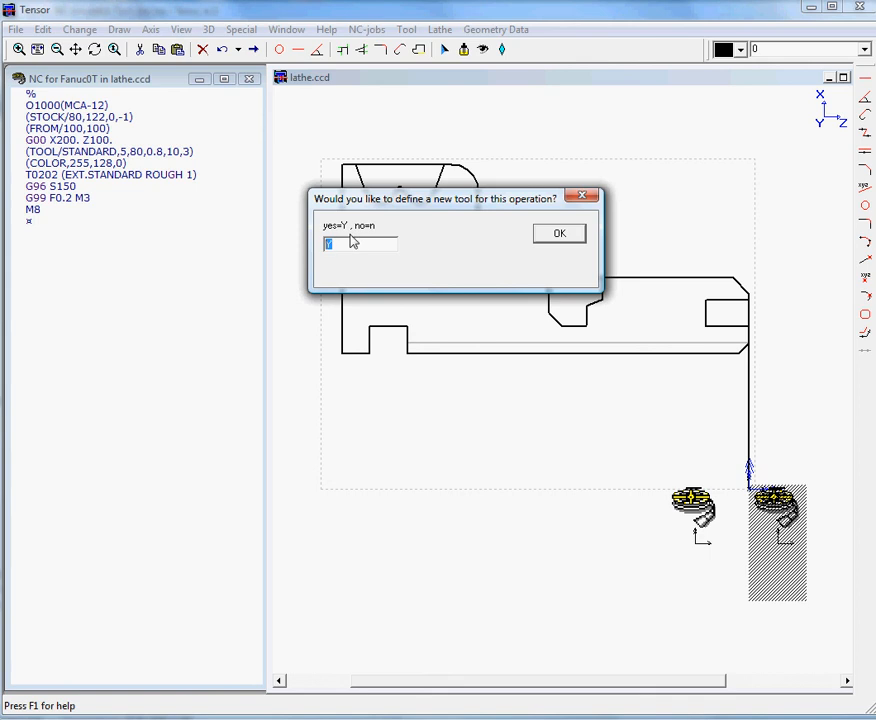
Step: Answer N to the new-tool question to keep the existing tool and show its tool data
text(N)
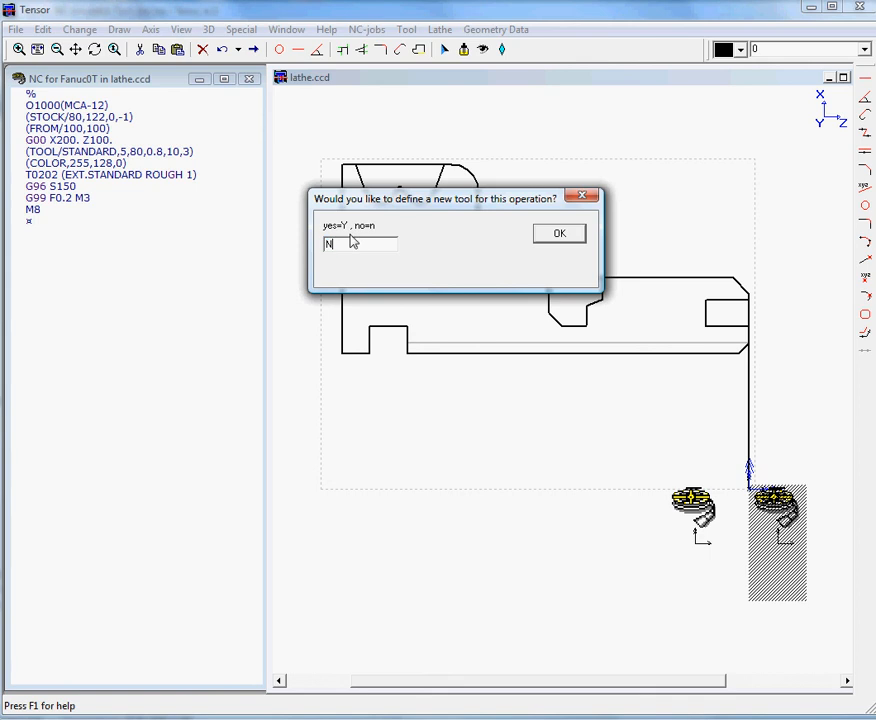
mouse_move(560, 234)
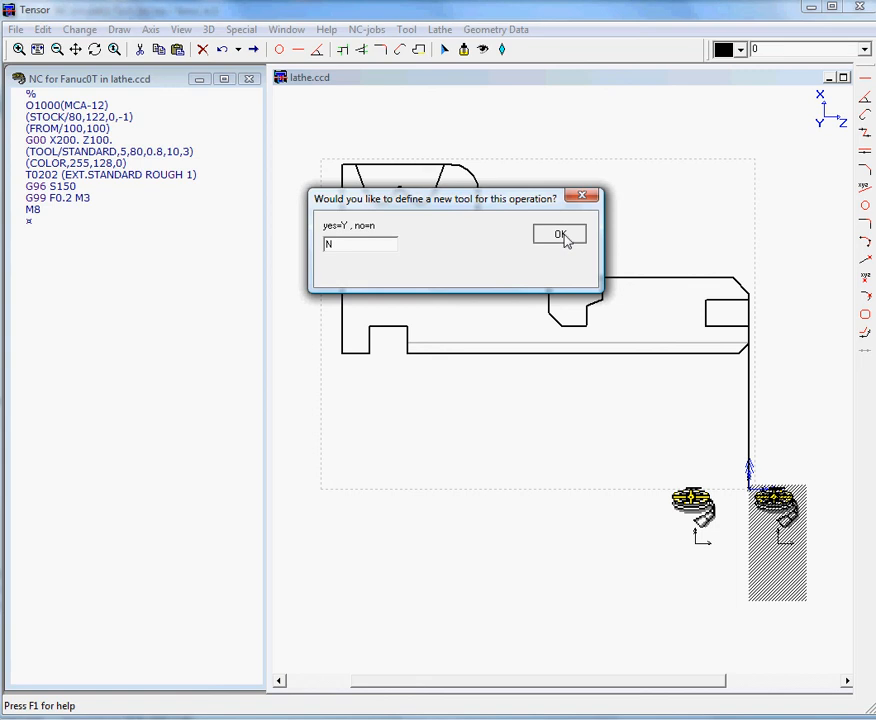
click(560, 234)
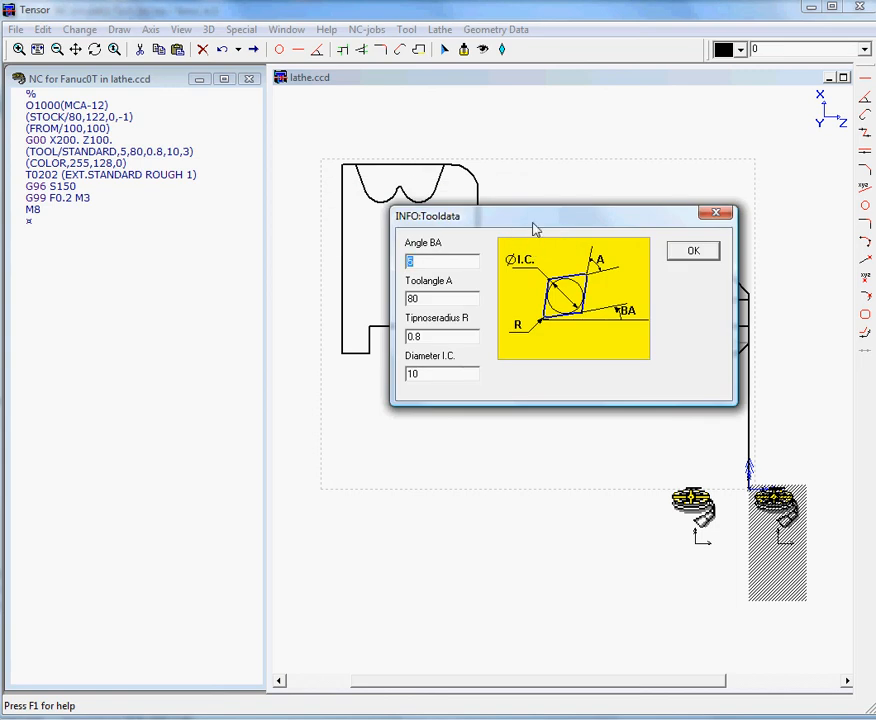
mouse_move(684, 264)
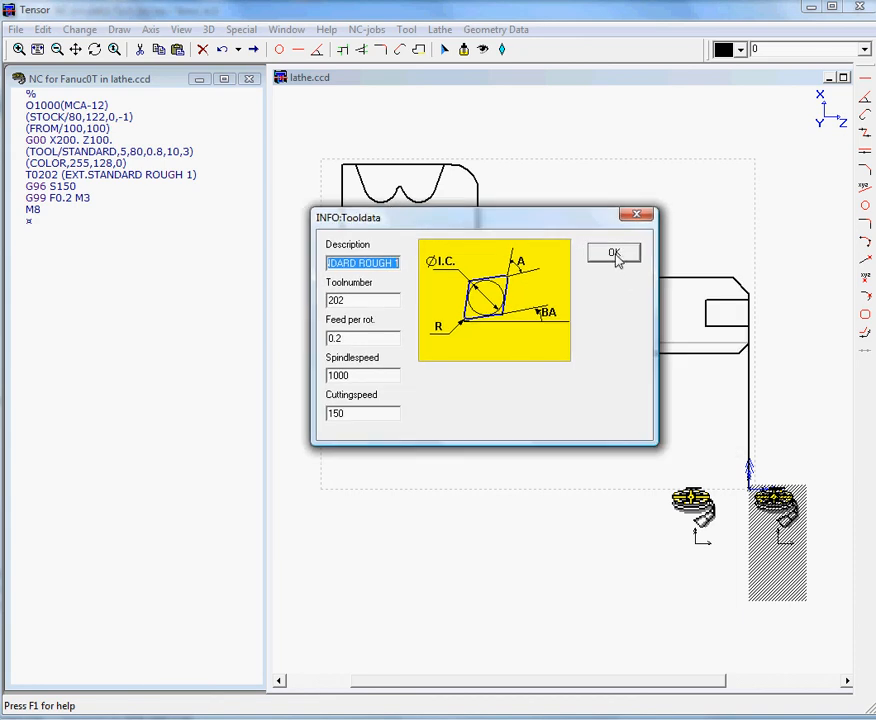
Step: Accept the tool data and set the facing cycle to Extra X 0.5, Z step 0.5, profile name Facing-NC
click(612, 252)
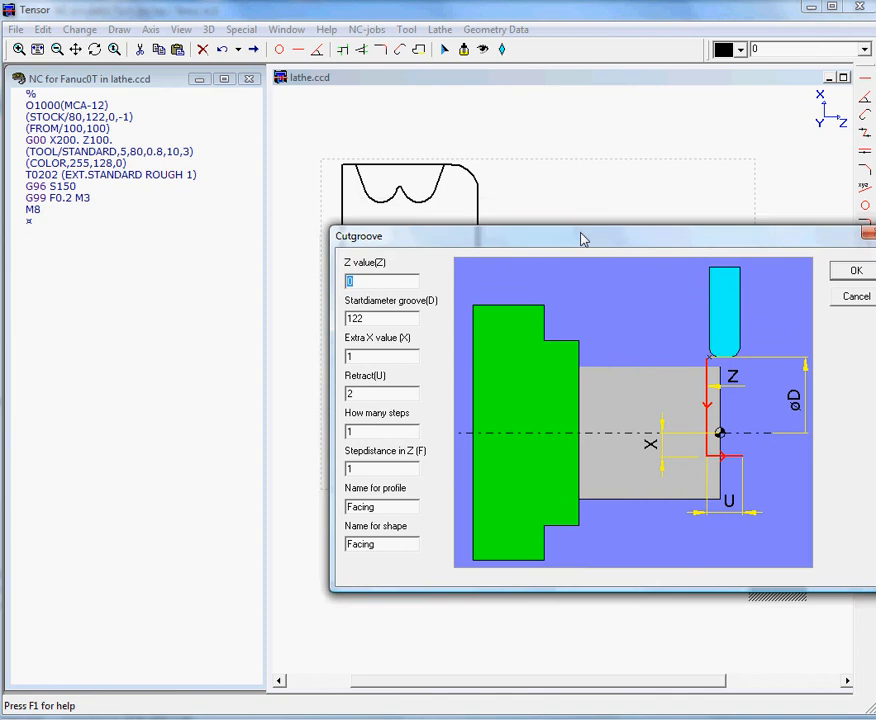
drag(584, 236, 370, 152)
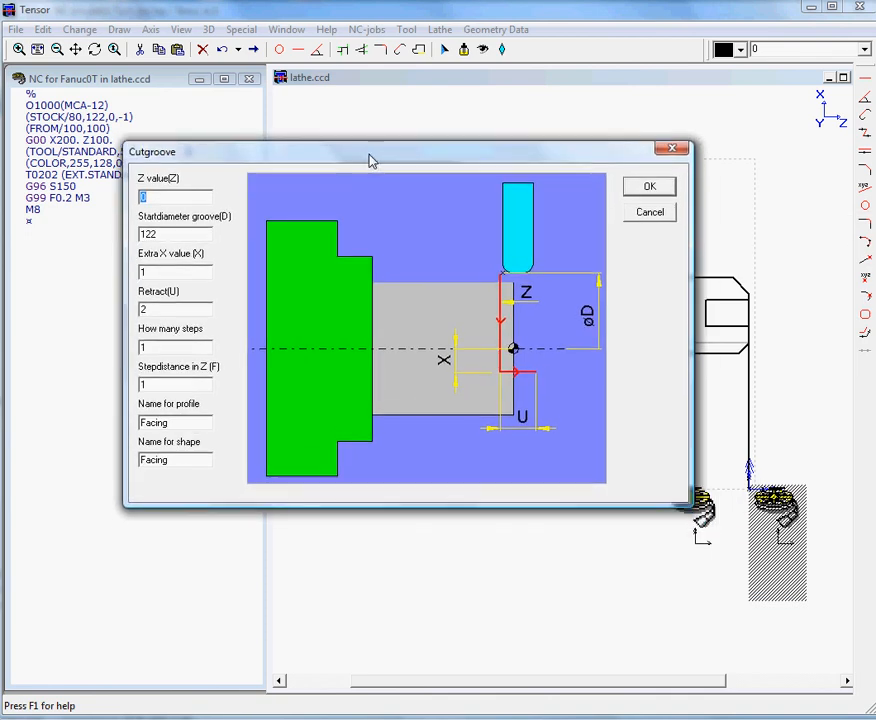
mouse_move(200, 198)
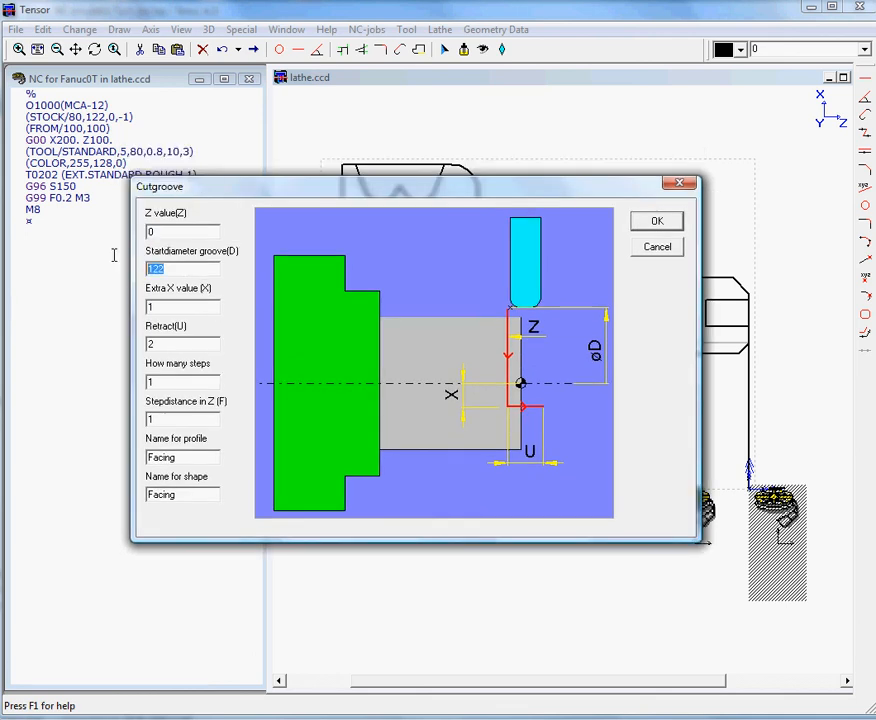
mouse_move(758, 340)
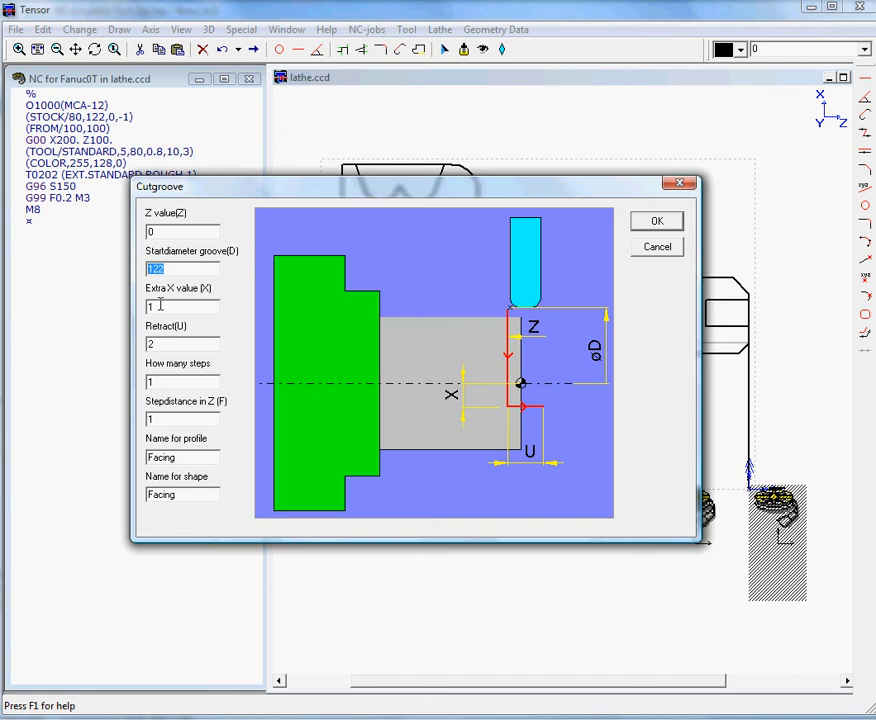
click(182, 306)
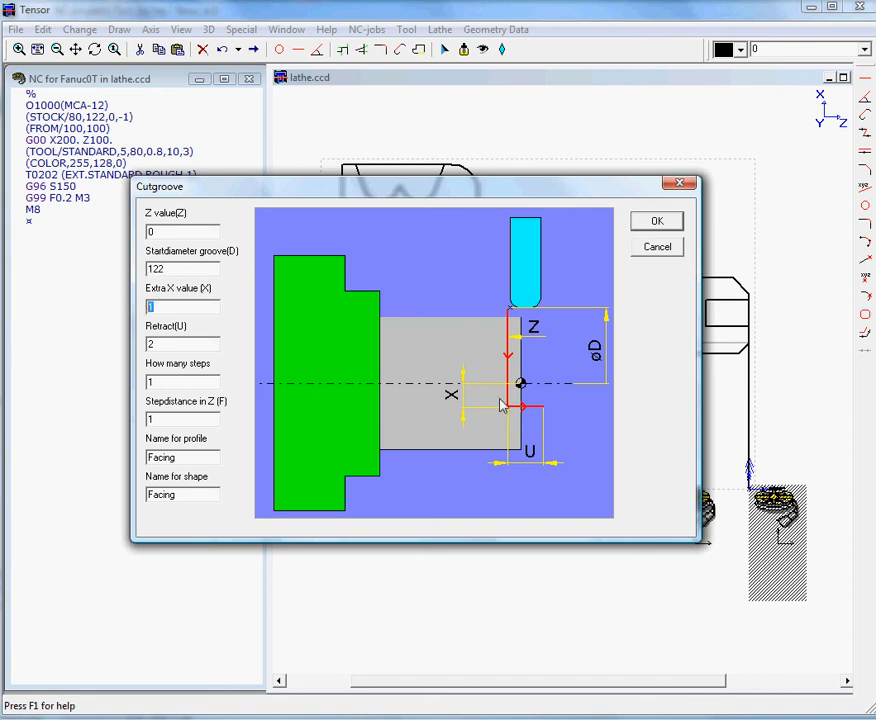
text(0.5)
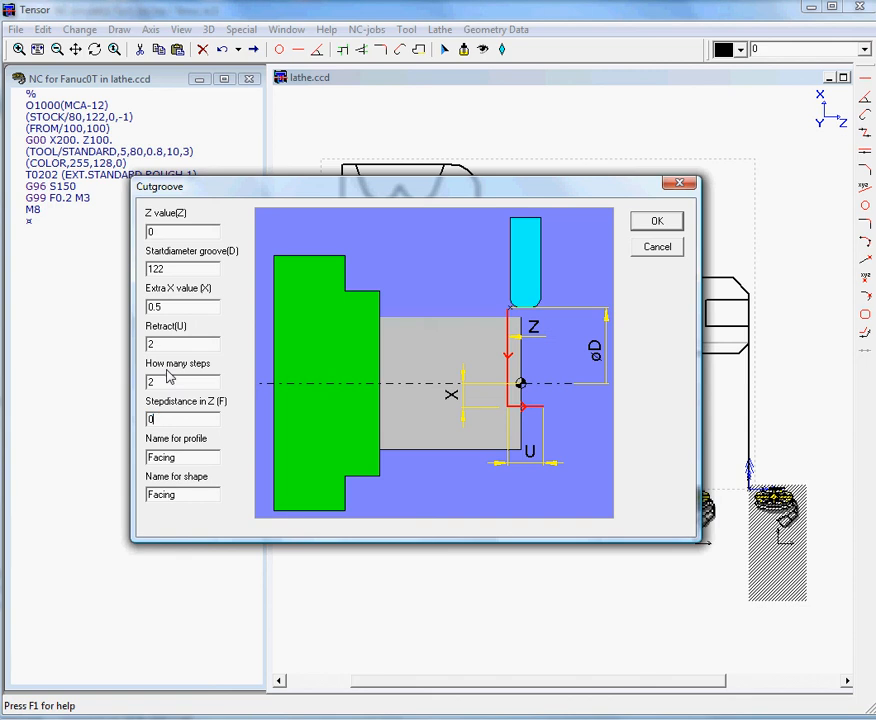
text(0.5)
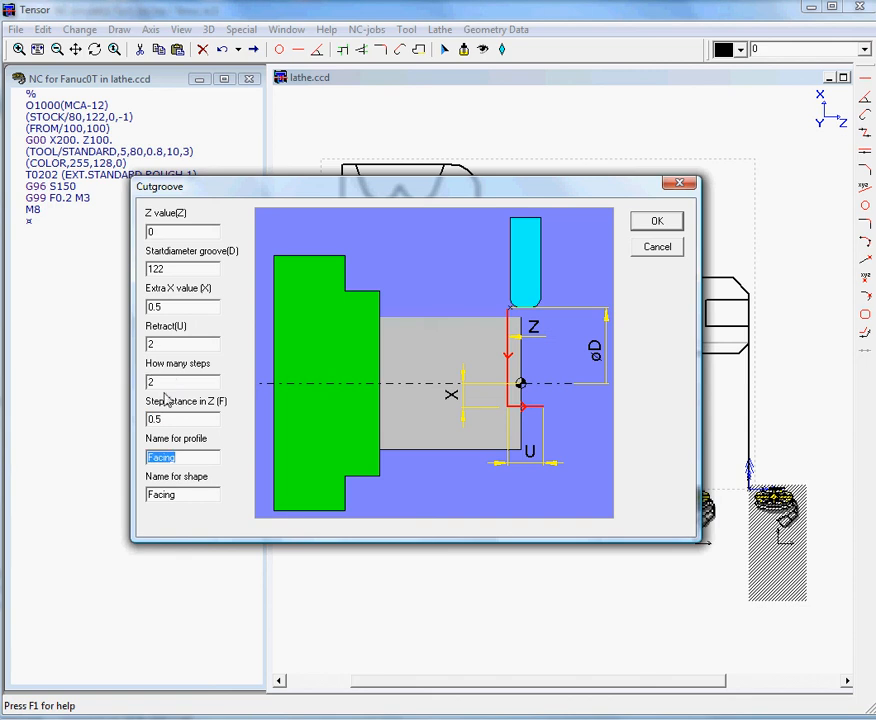
click(182, 456)
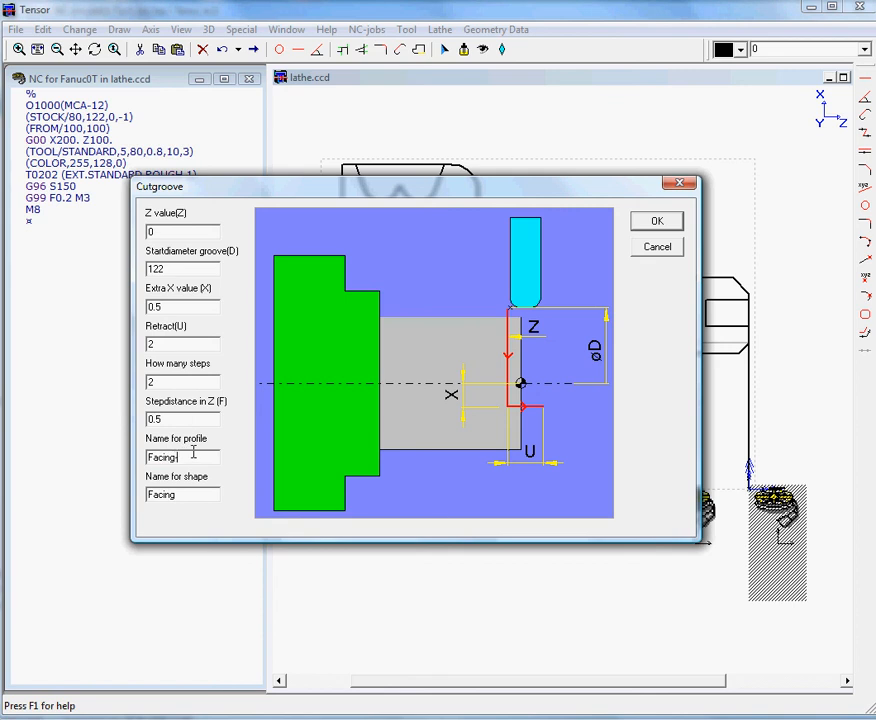
text(-NC)
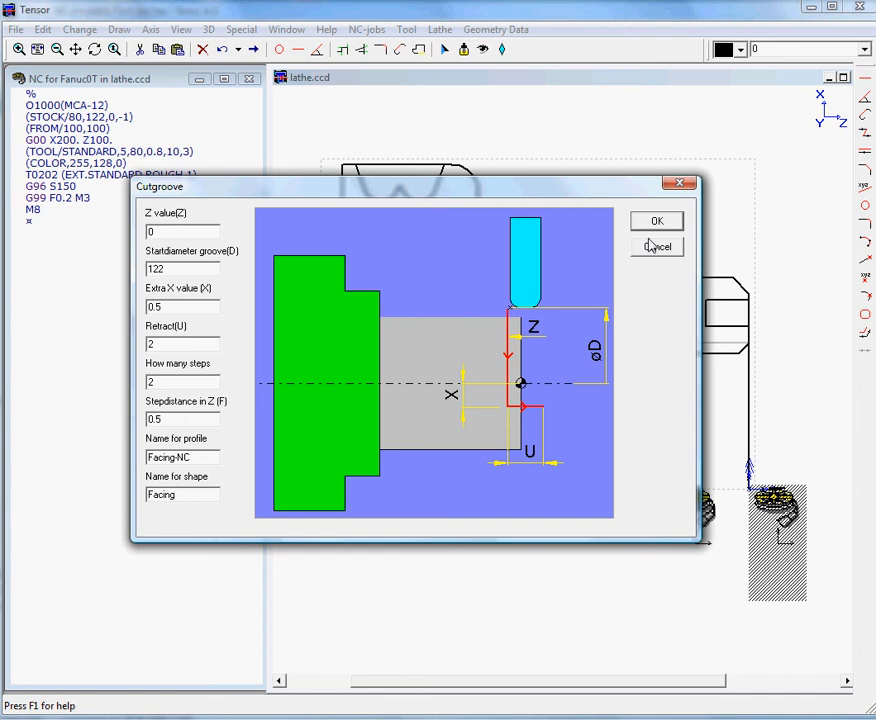
Step: Confirm the Cutgroove settings to generate the FACING block into the NC program
click(656, 220)
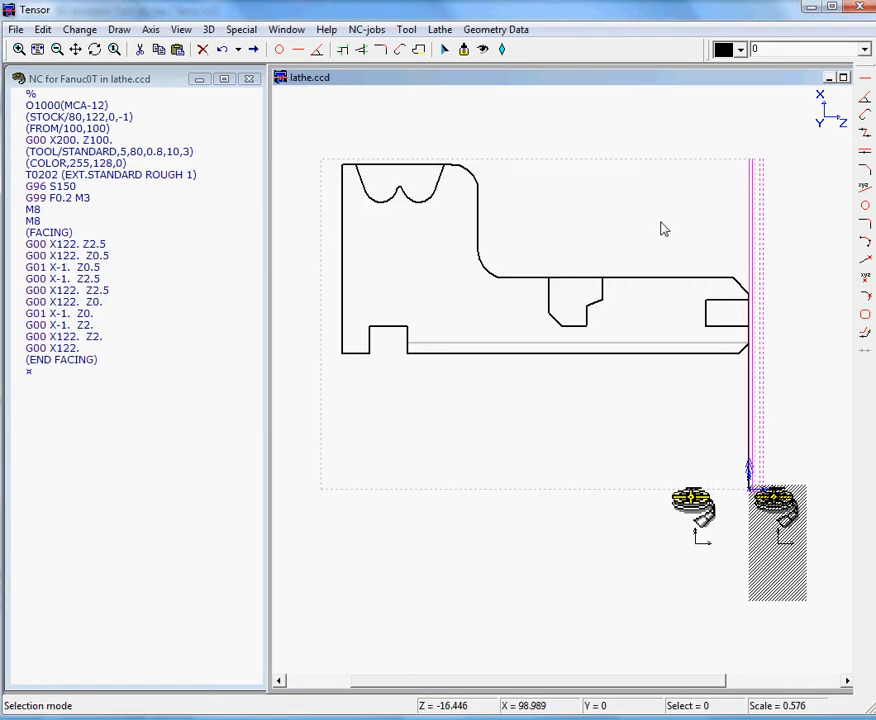
mouse_move(772, 246)
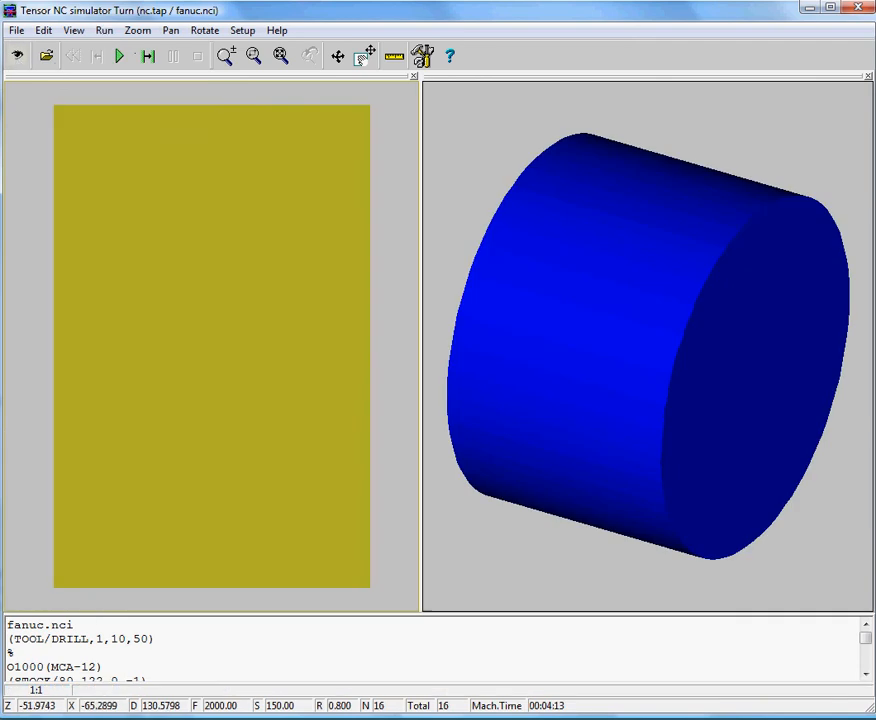
Step: Run the facing program on the stock from the FACING block in the simulator
scroll(down, 3)
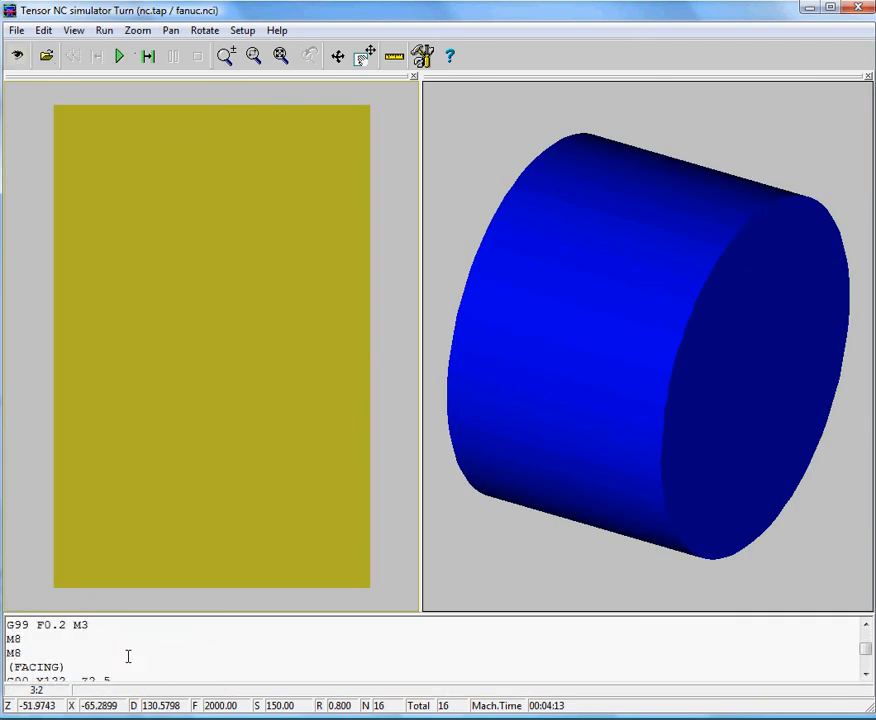
click(118, 56)
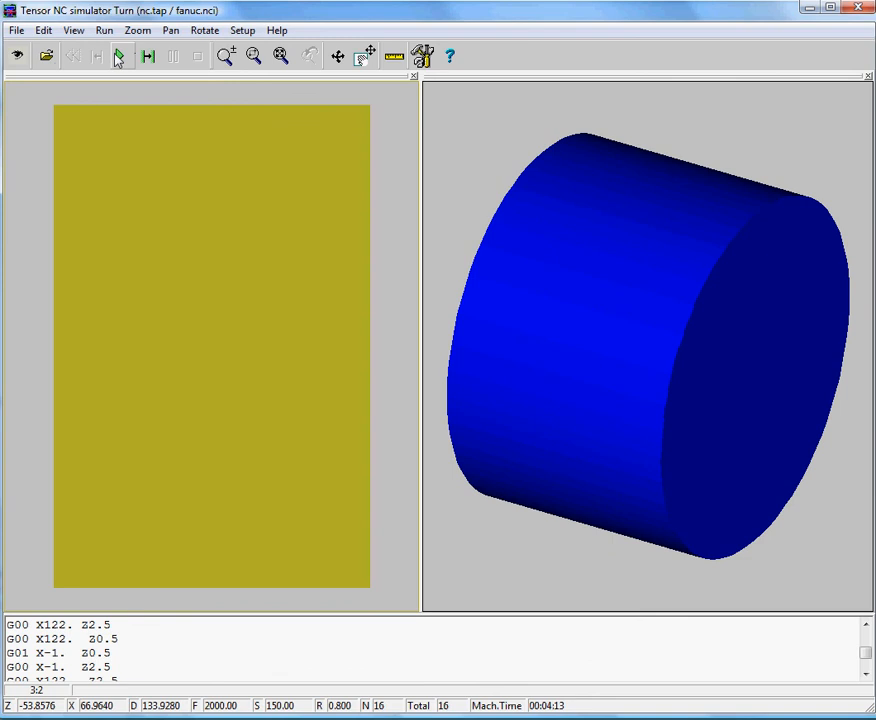
click(118, 56)
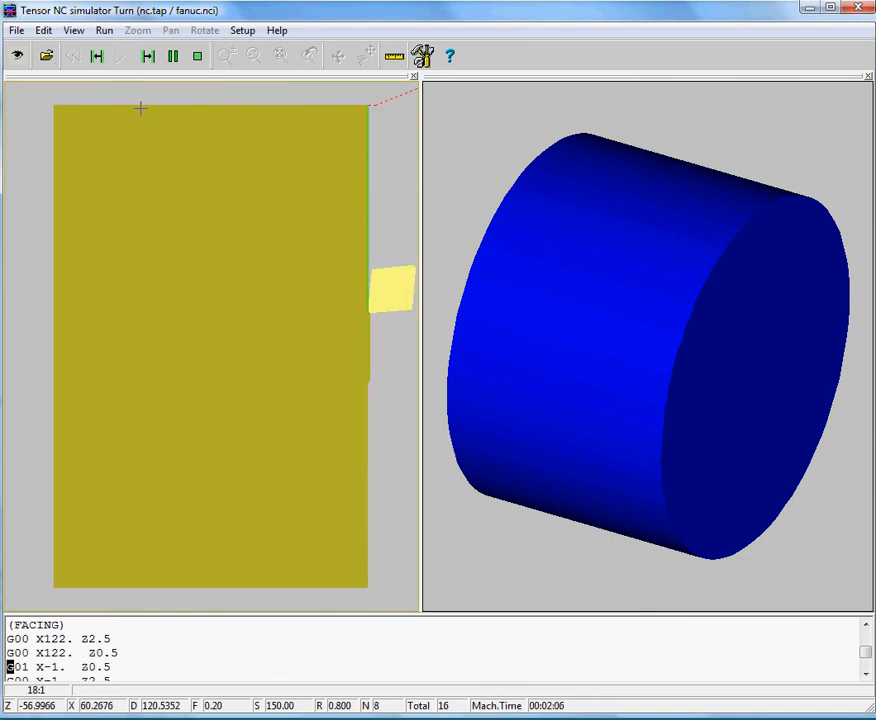